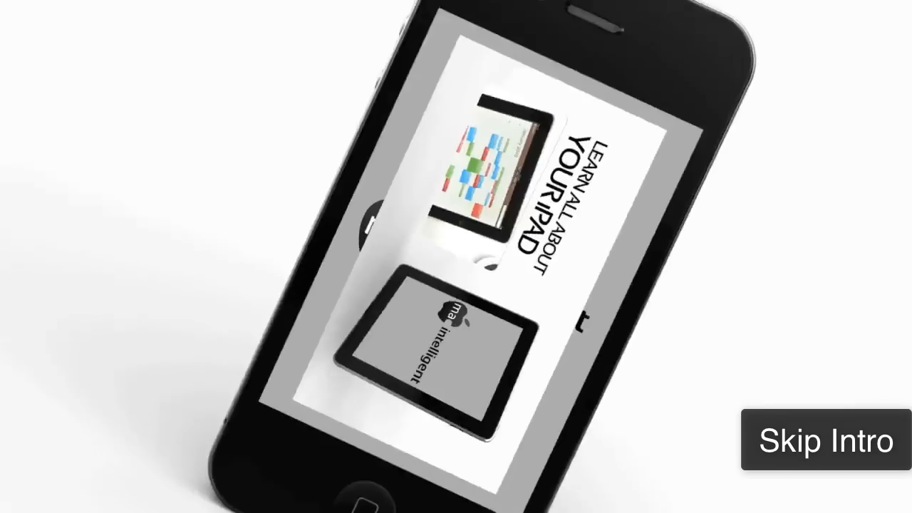
Select the Macintosh HD drive icon on the desktop.
left_click(827, 439)
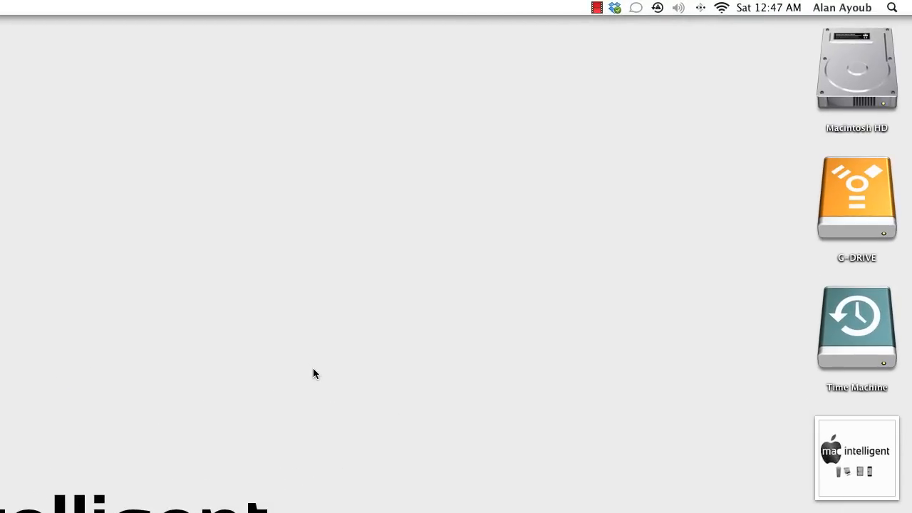
mouse_move(829, 86)
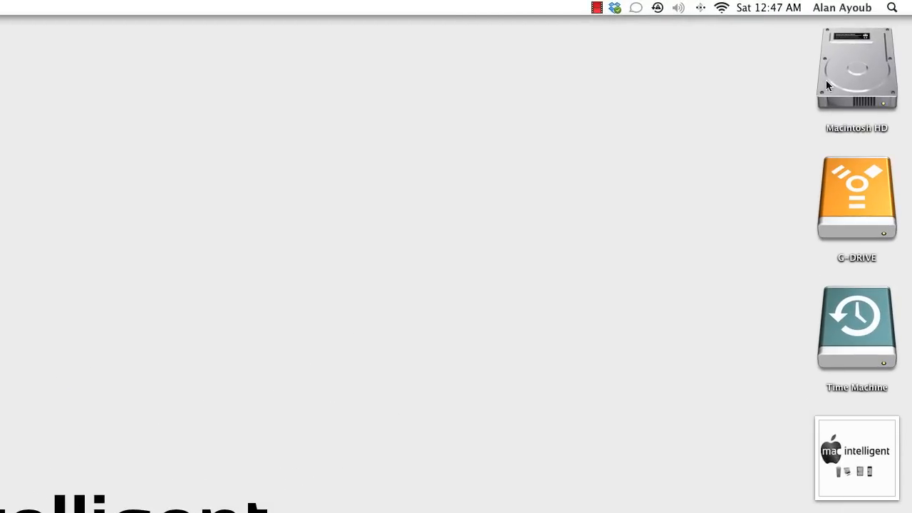
mouse_move(749, 342)
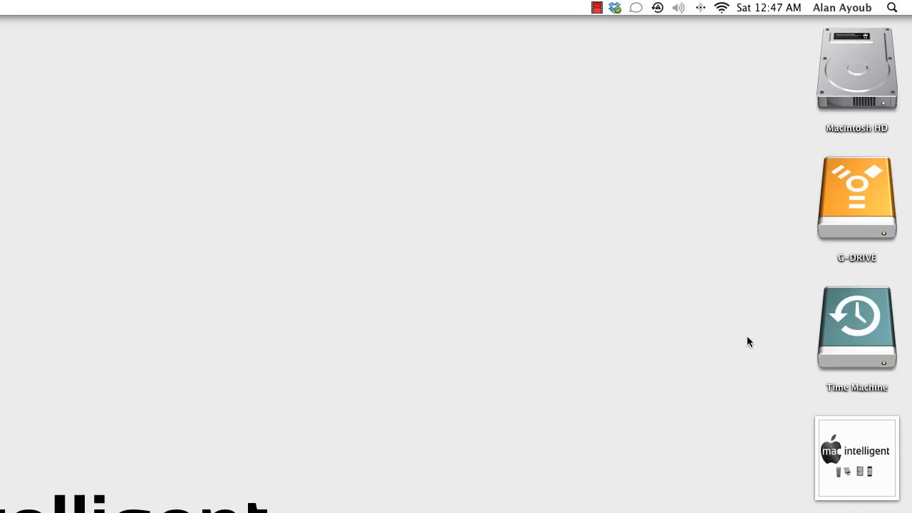
mouse_move(848, 80)
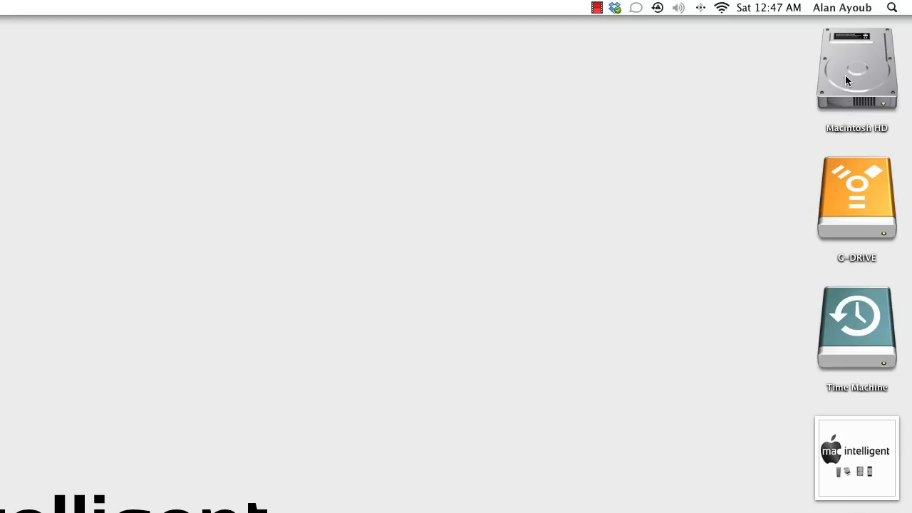
left_click(856, 68)
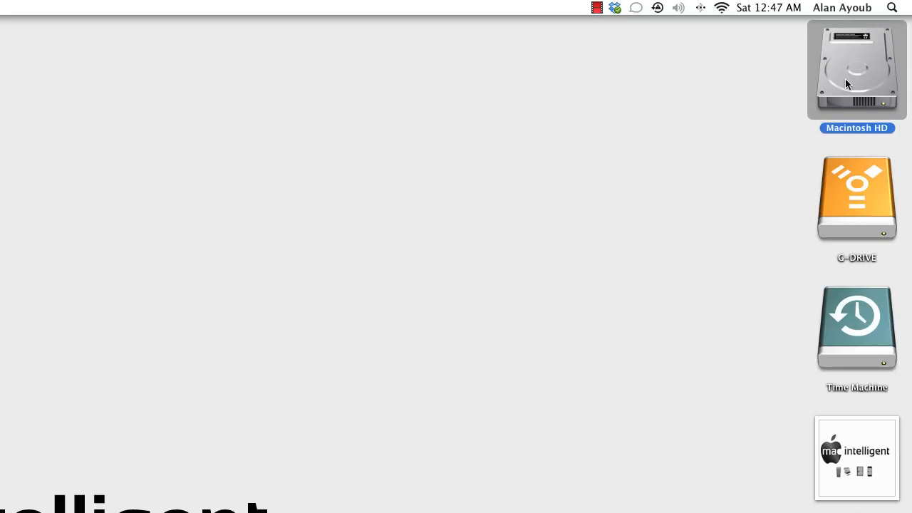
Bring up the context menu on Macintosh HD to reach Get Info.
right_click(857, 69)
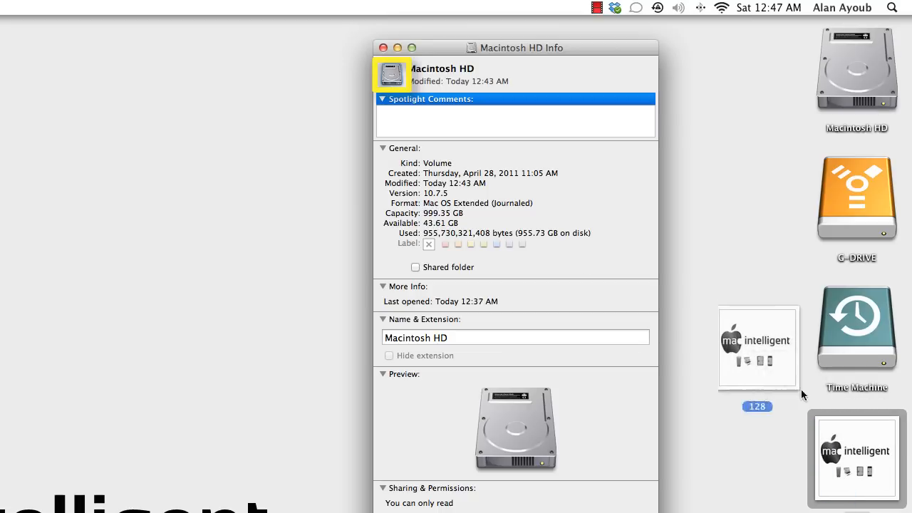
Drag the logo file onto Macintosh HD's Get Info icon and authorise with the password.
left_click_drag(758, 348, 391, 68)
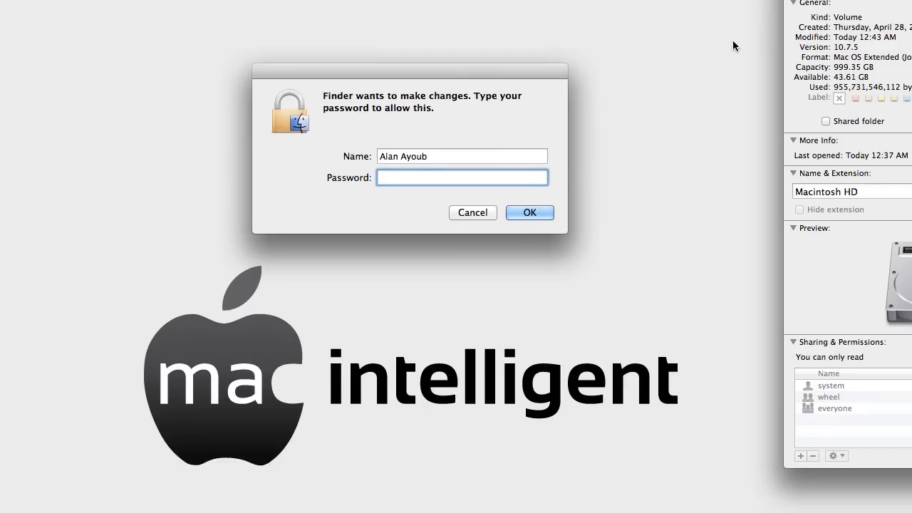
type("•")
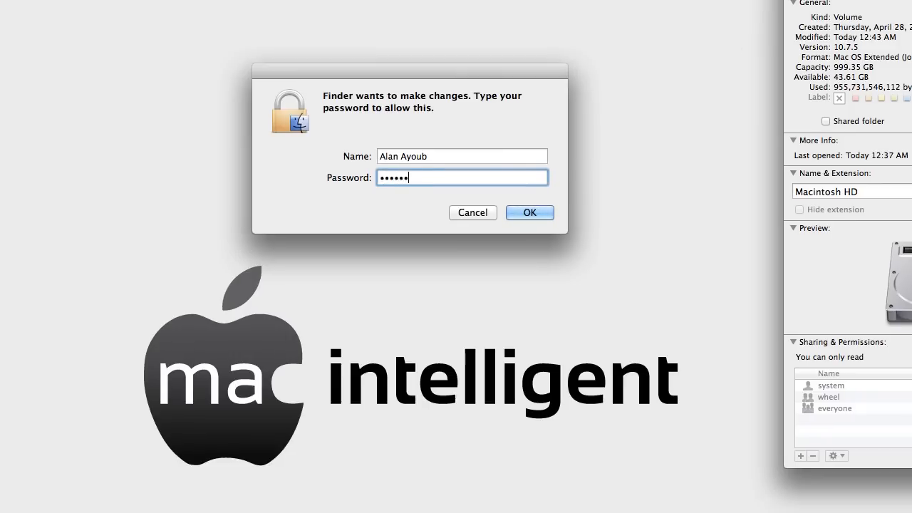
left_click(530, 212)
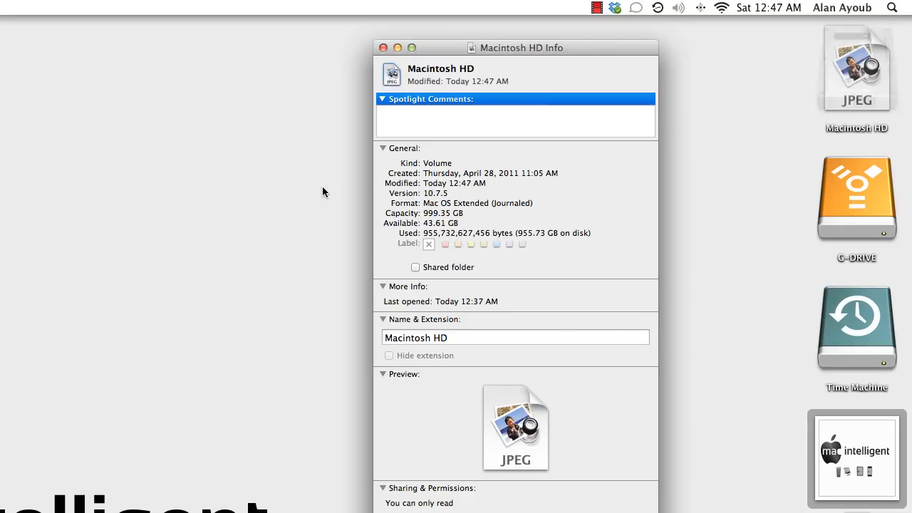
mouse_move(876, 93)
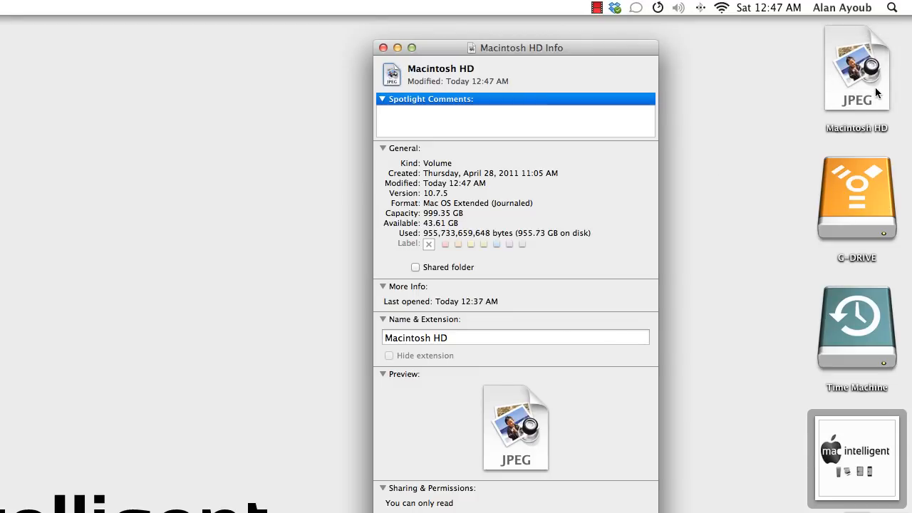
mouse_move(857, 103)
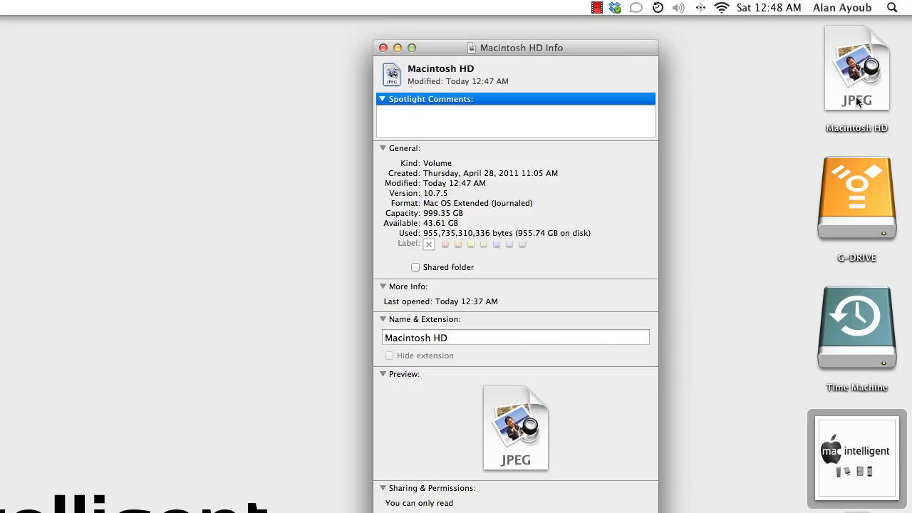
mouse_move(798, 105)
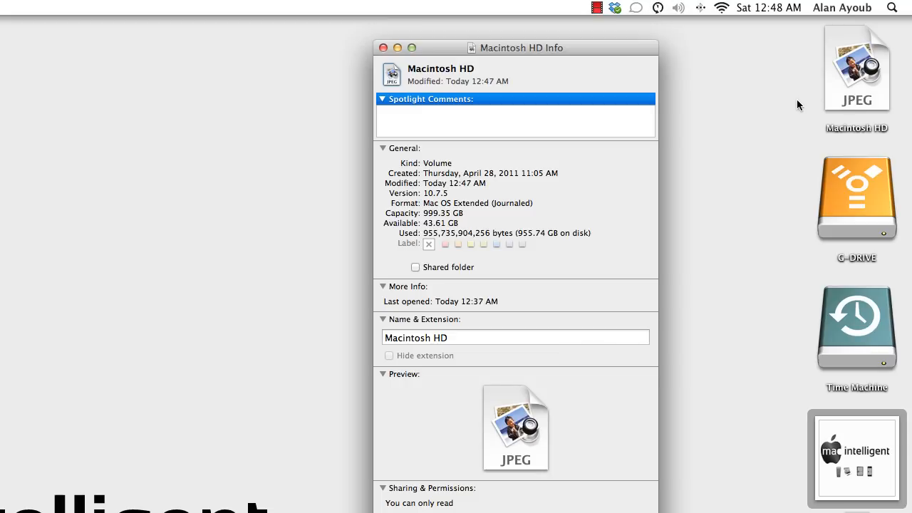
Undo the resulting generic JPEG icon with Cmd+Z and authorise again.
key("cmd+z")
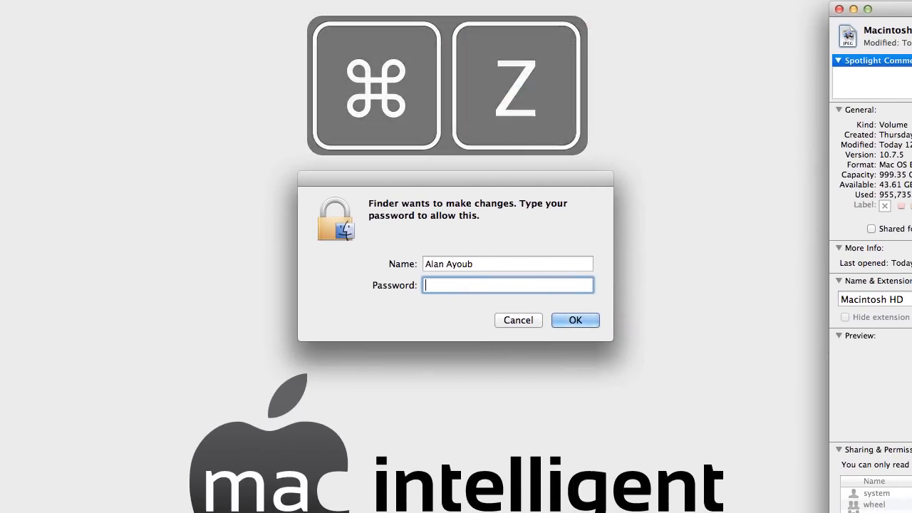
type("password")
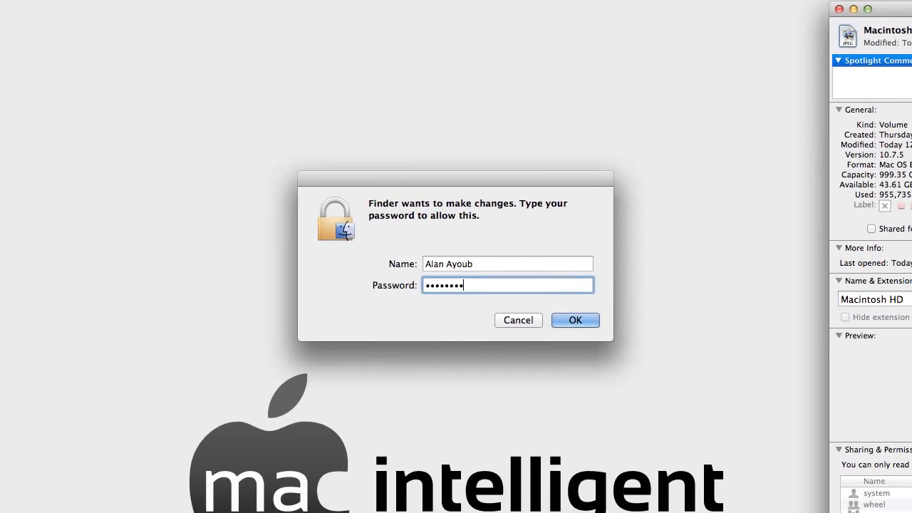
left_click(576, 319)
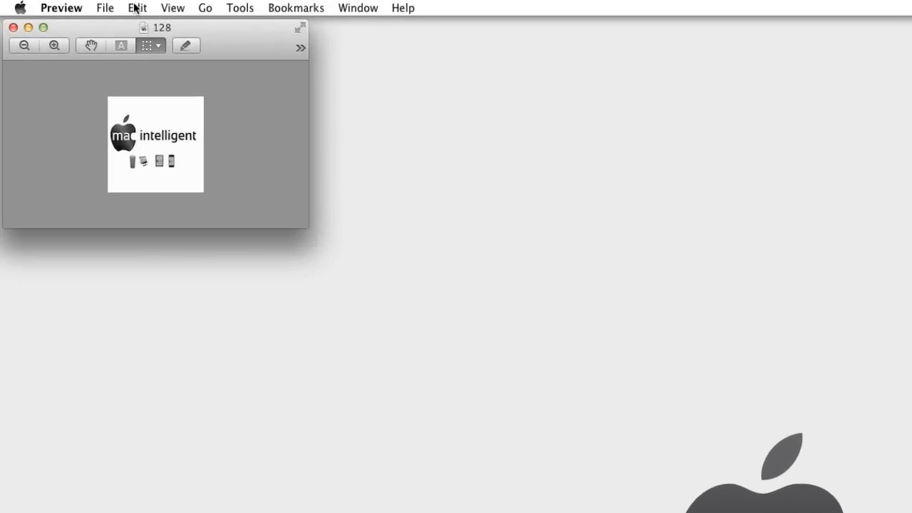
Select all of the Mac Intelligent logo image and copy it via the Edit menu.
left_click(137, 9)
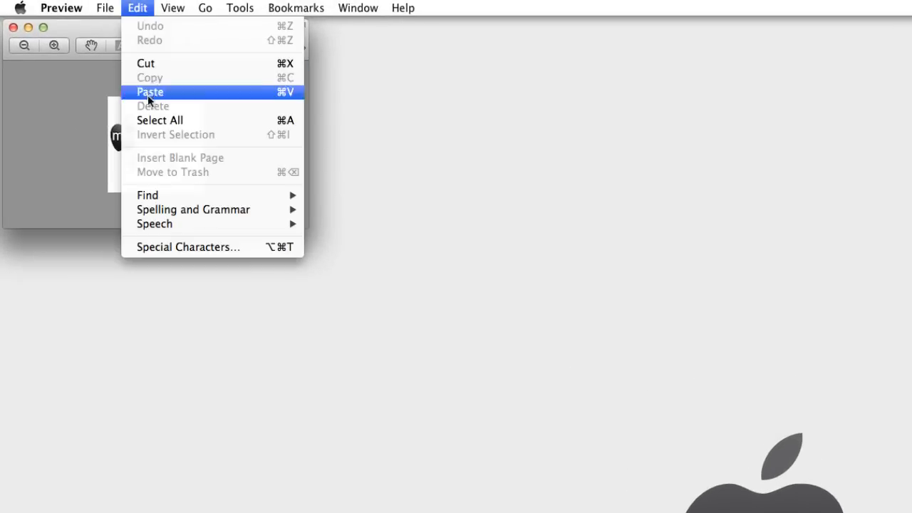
left_click(150, 91)
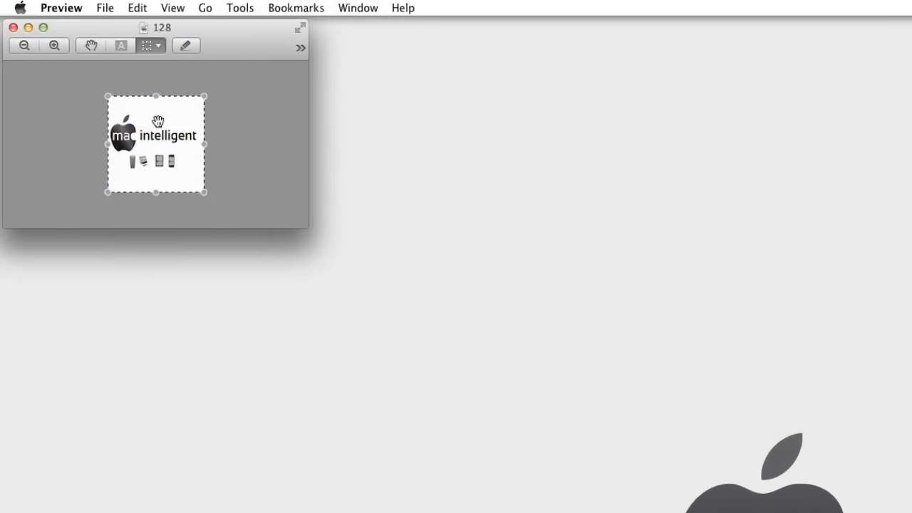
left_click(137, 9)
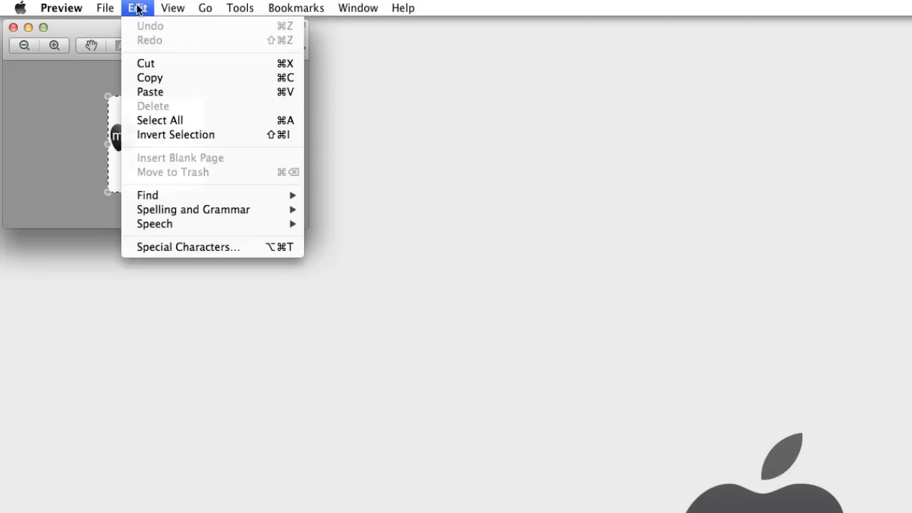
mouse_move(149, 77)
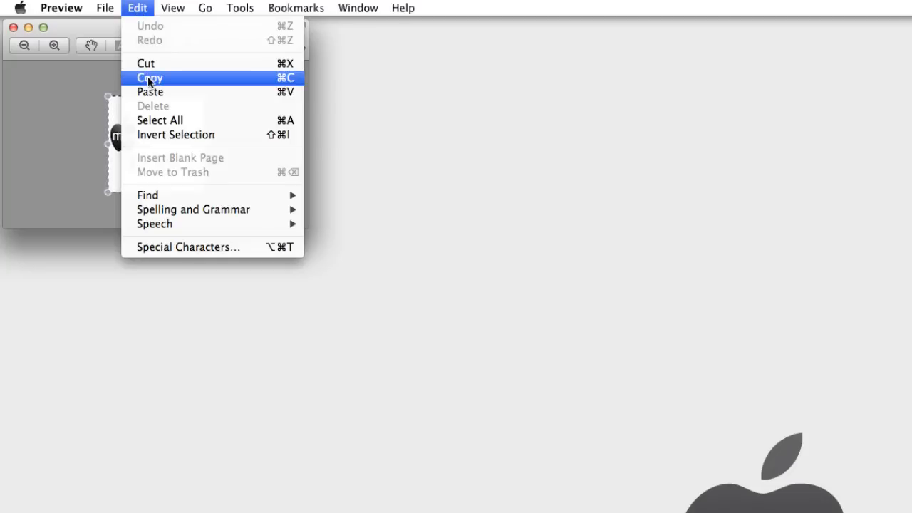
left_click(149, 77)
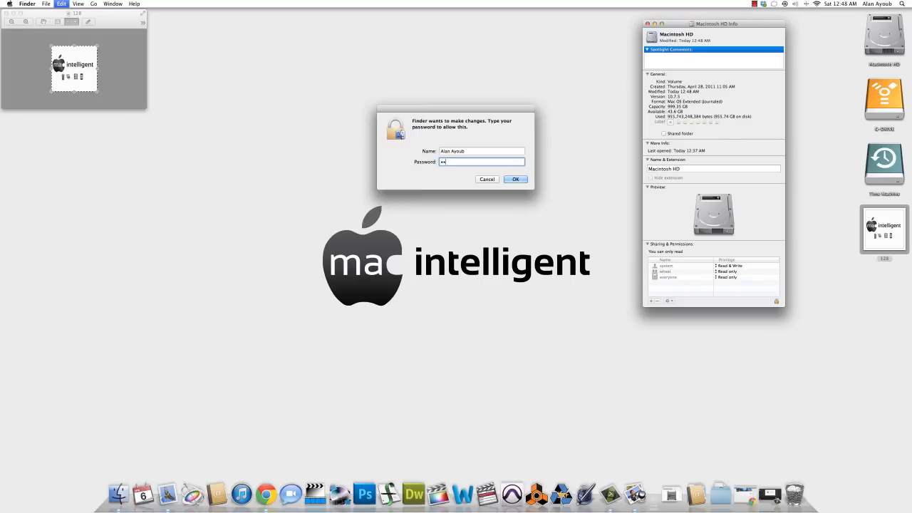
Authorise pasting the logo as Macintosh HD's icon with the password dialog OK.
left_click(516, 179)
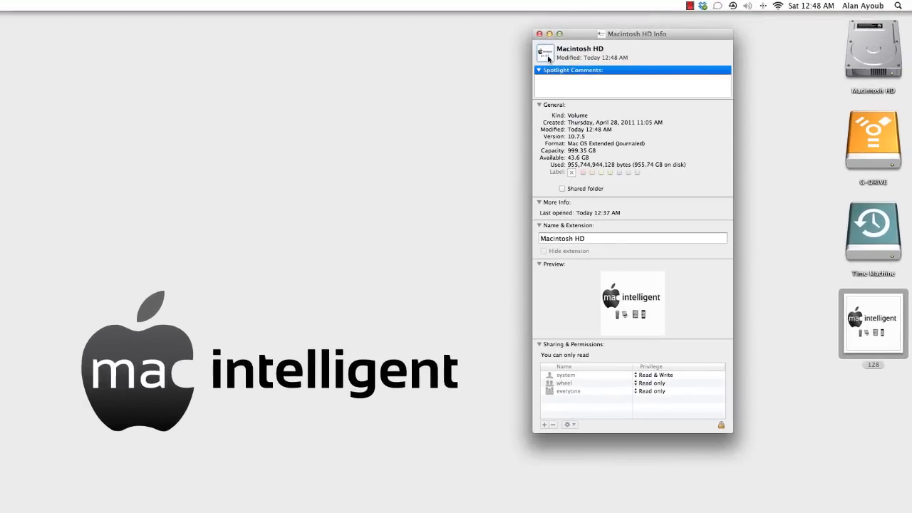